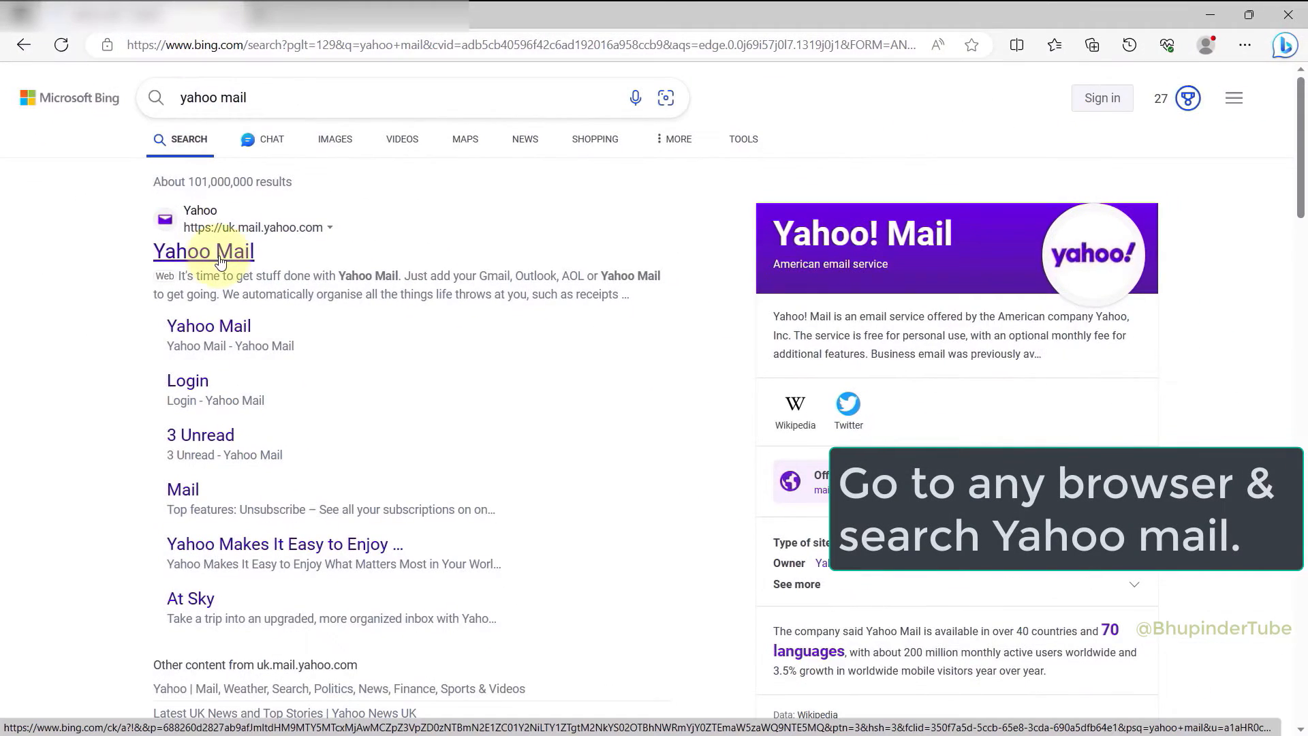
Step: Sign in to Yahoo Mail with email, reCAPTCHA bicycle check and password to reach the inbox
click(203, 251)
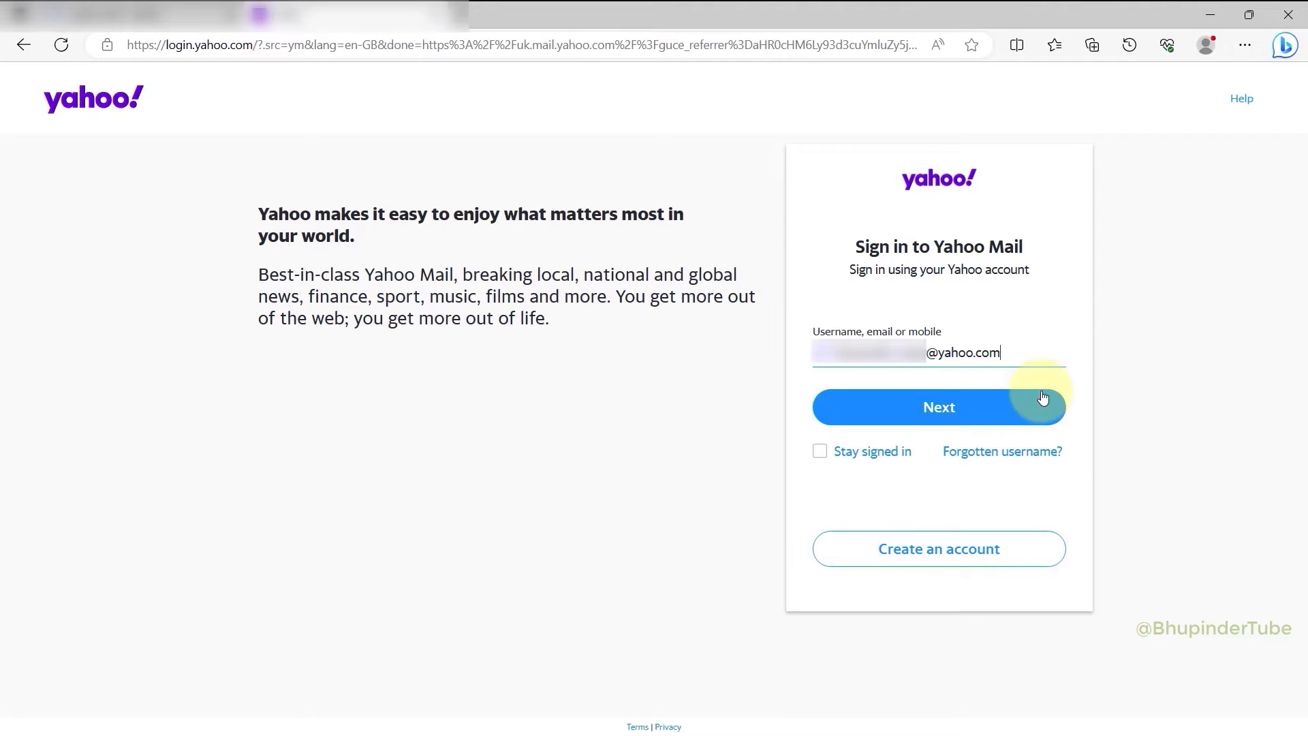
click(937, 406)
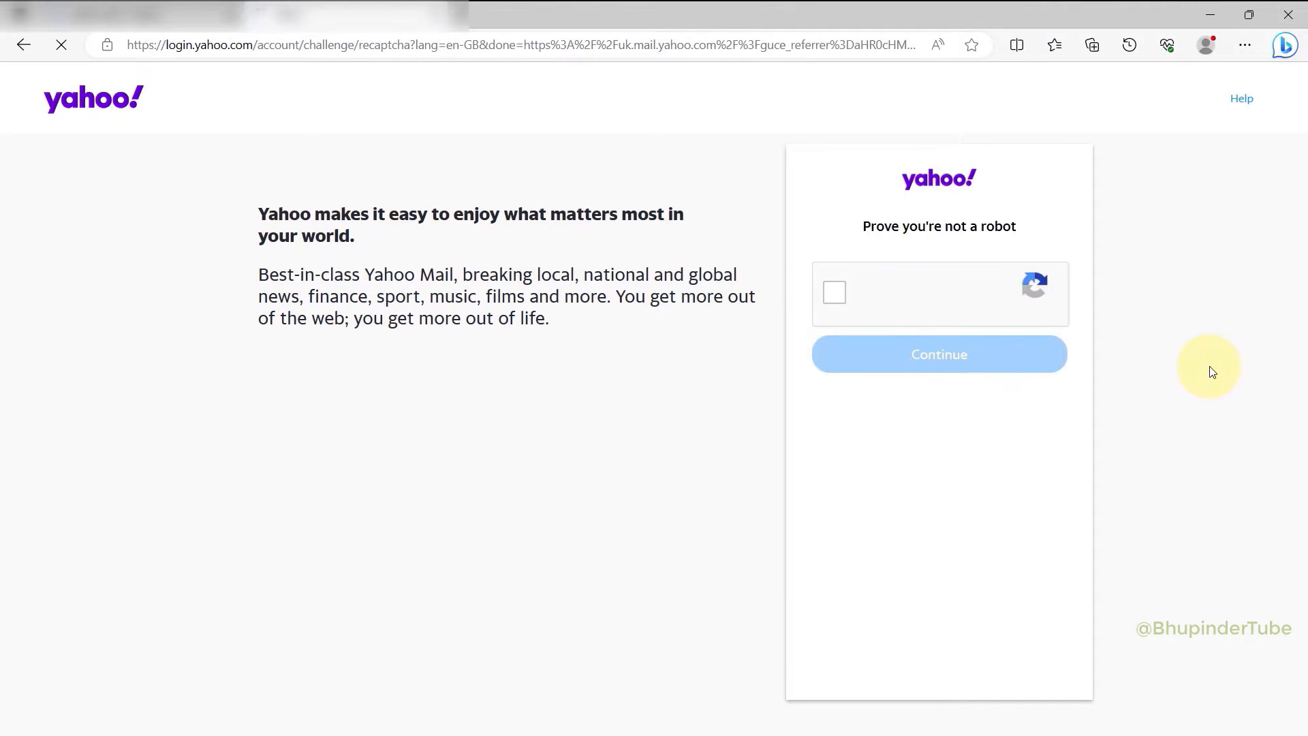
click(832, 292)
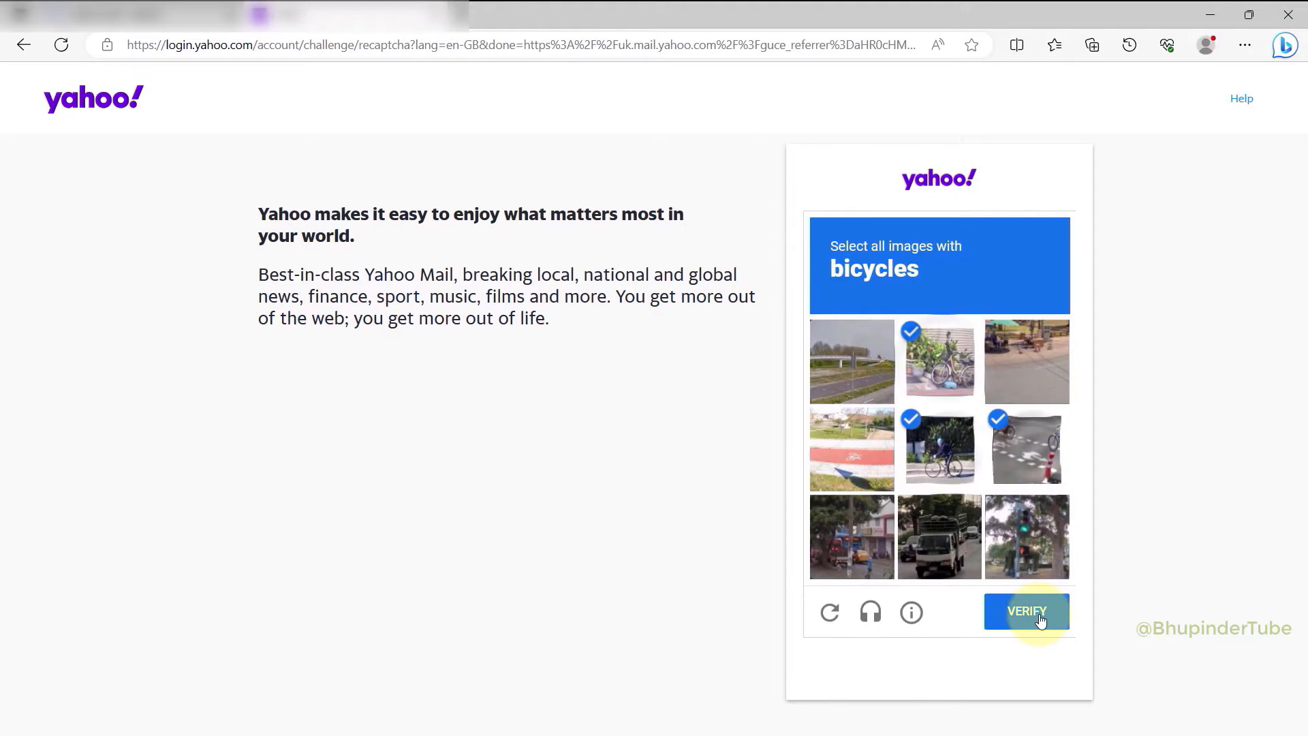
click(1027, 611)
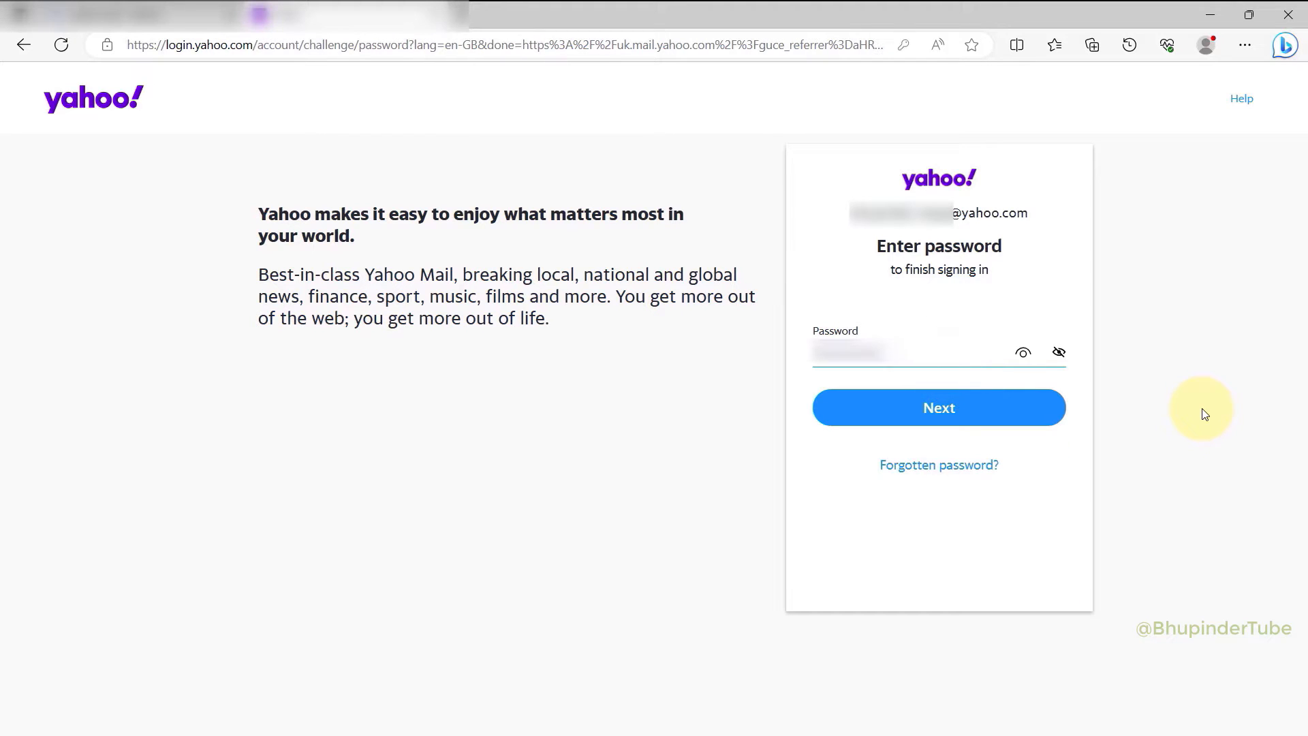
click(937, 407)
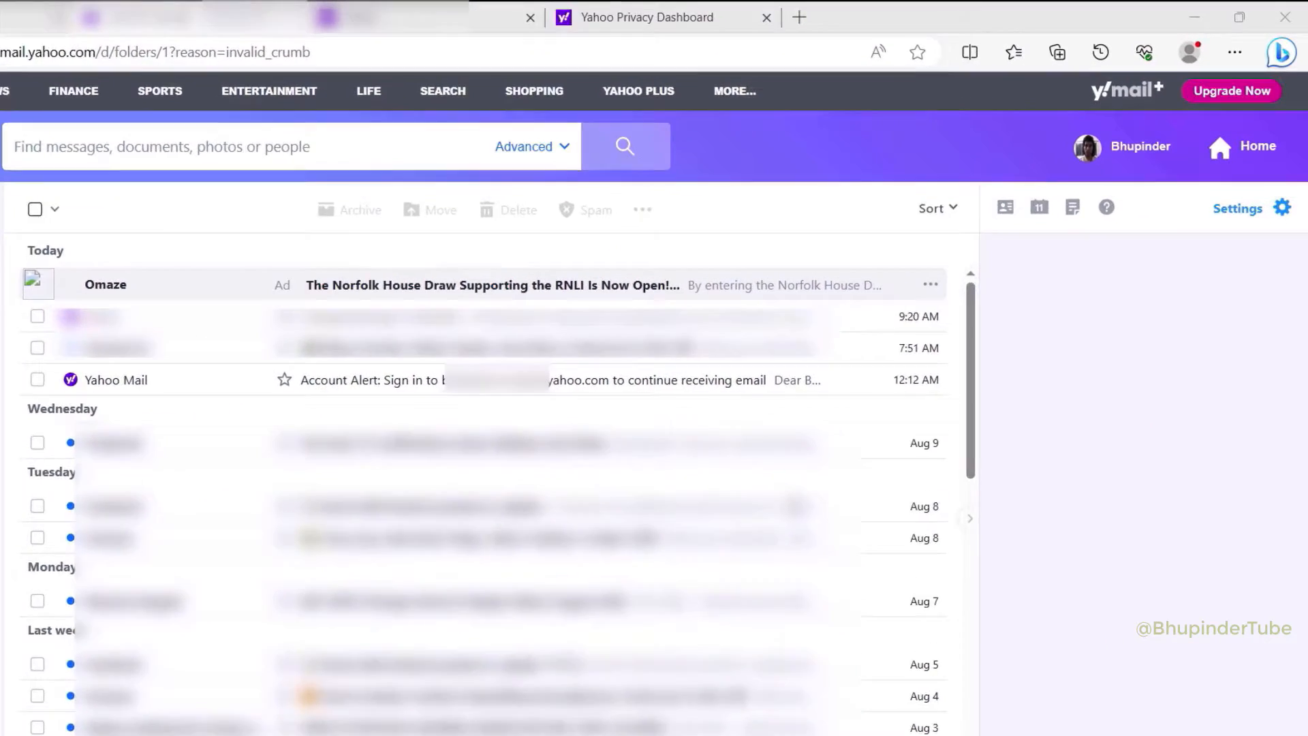
Step: Go from the profile menu to Account info and its Security settings page
click(1140, 146)
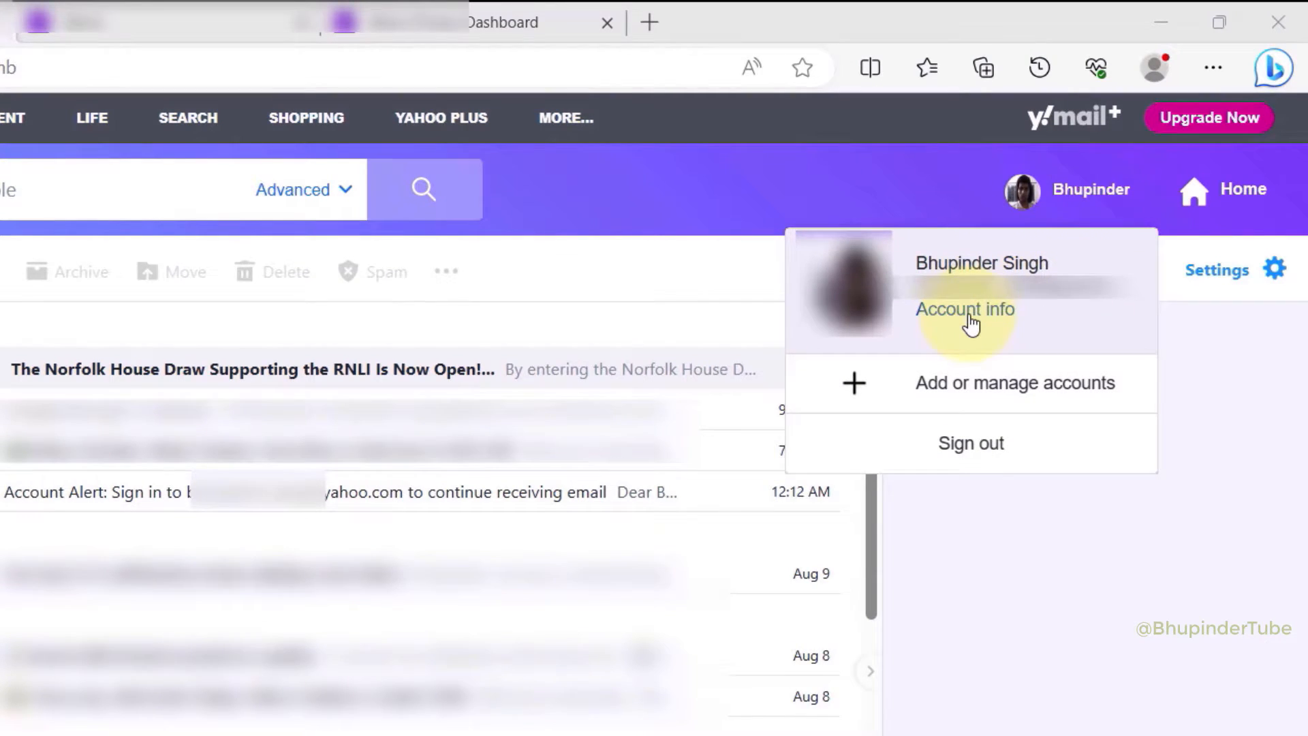
click(965, 309)
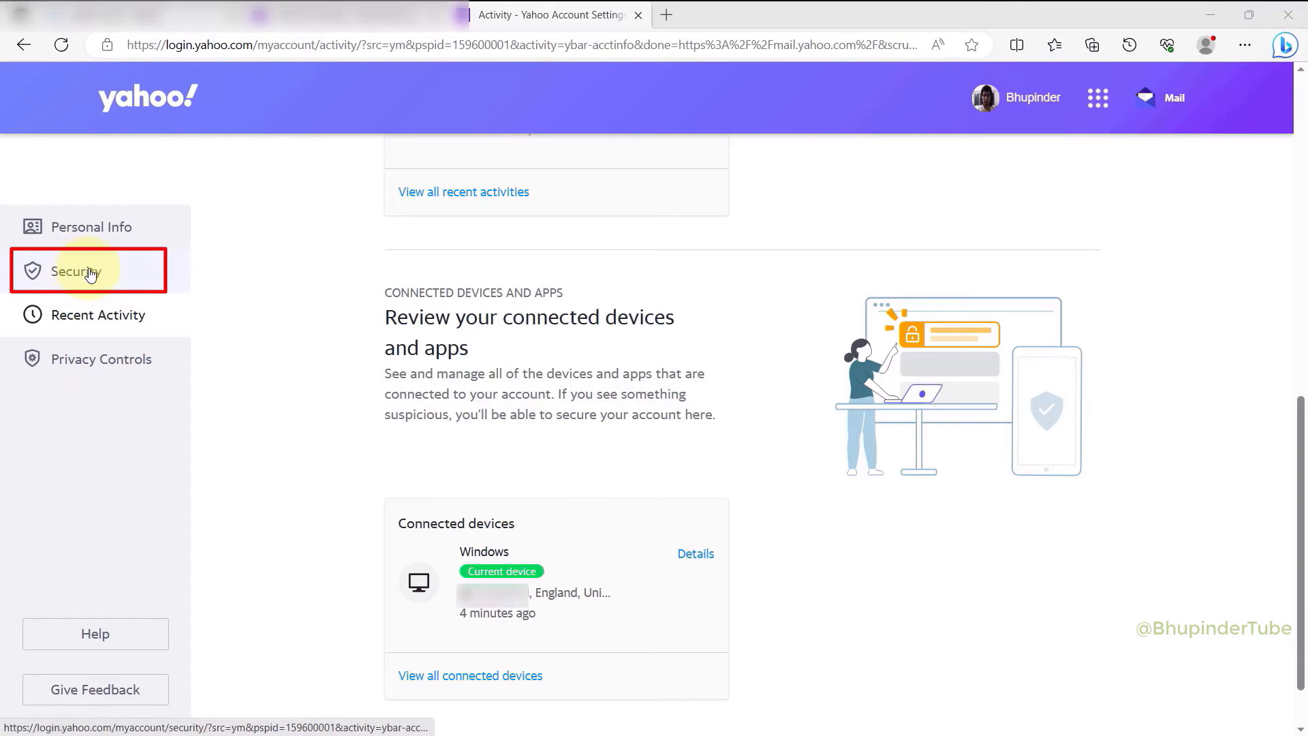
click(76, 270)
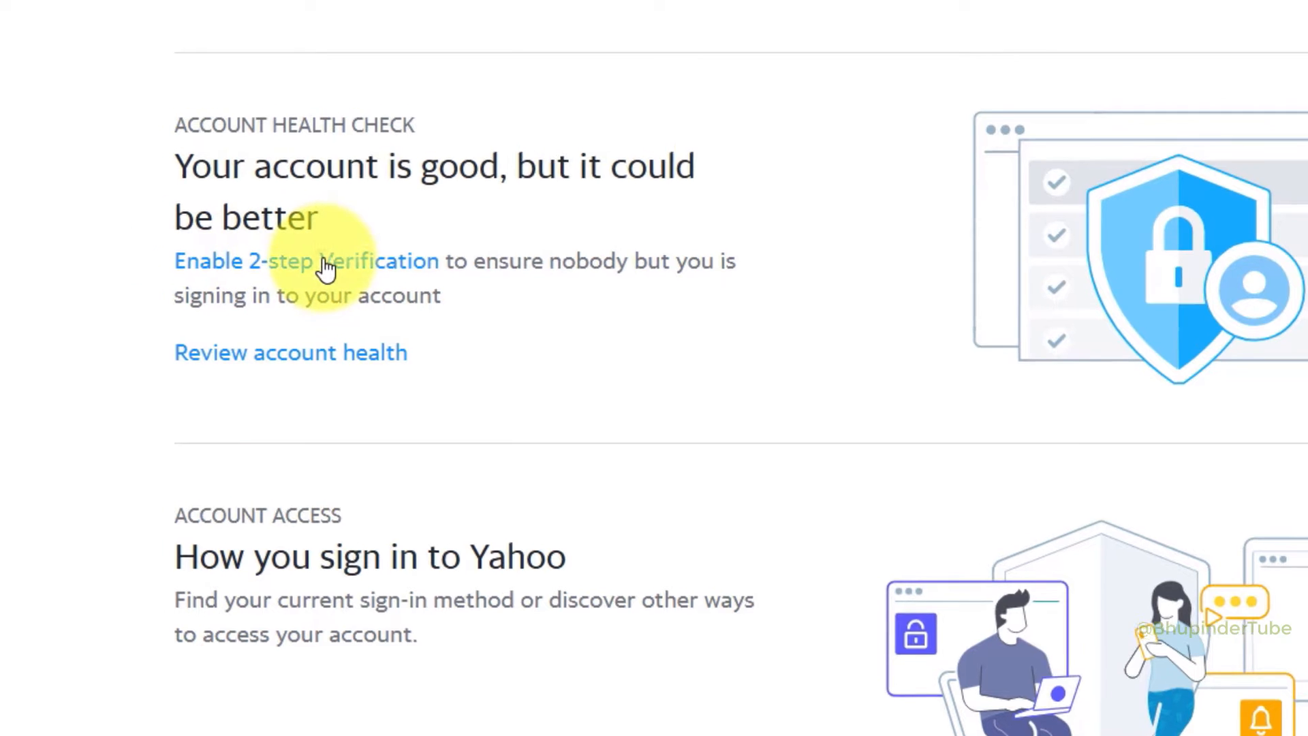
Step: Enable 2-step verification and choose the Authenticator App method
click(326, 262)
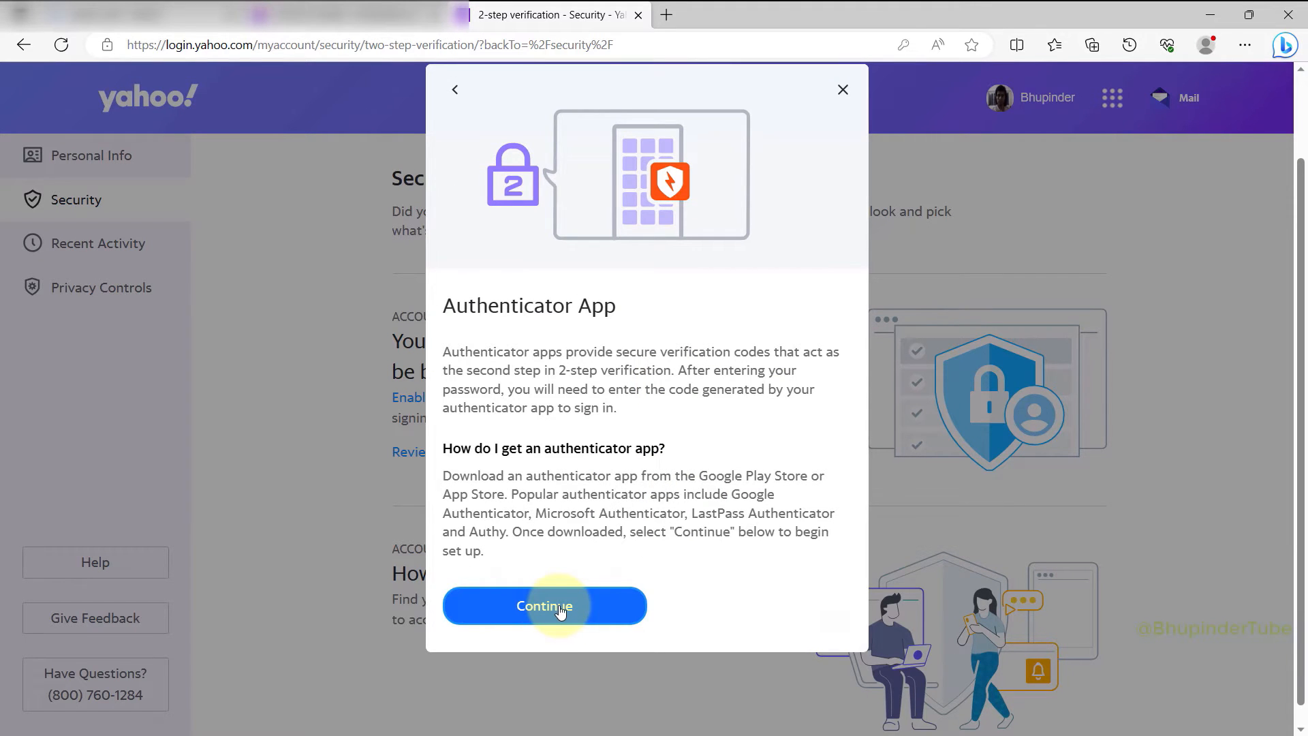
Step: Continue authenticator setup and scan the QR code with Google Authenticator
click(544, 605)
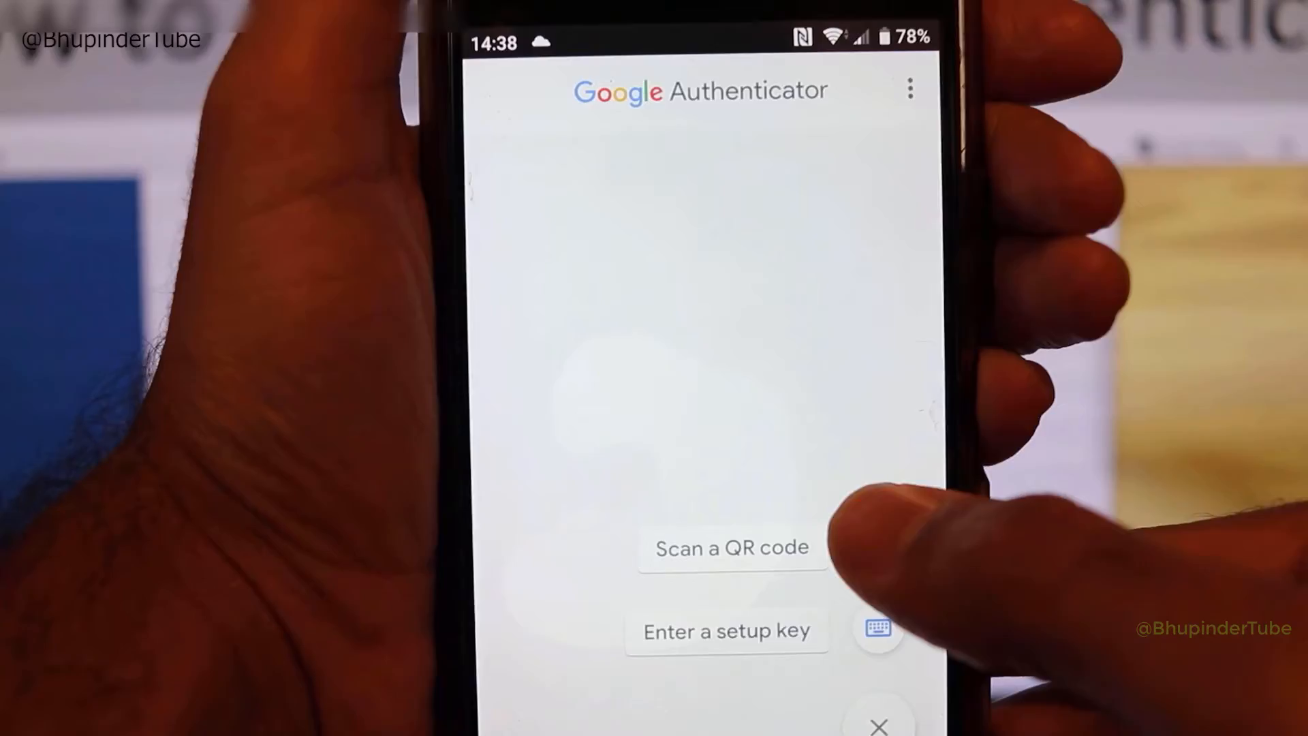
click(732, 547)
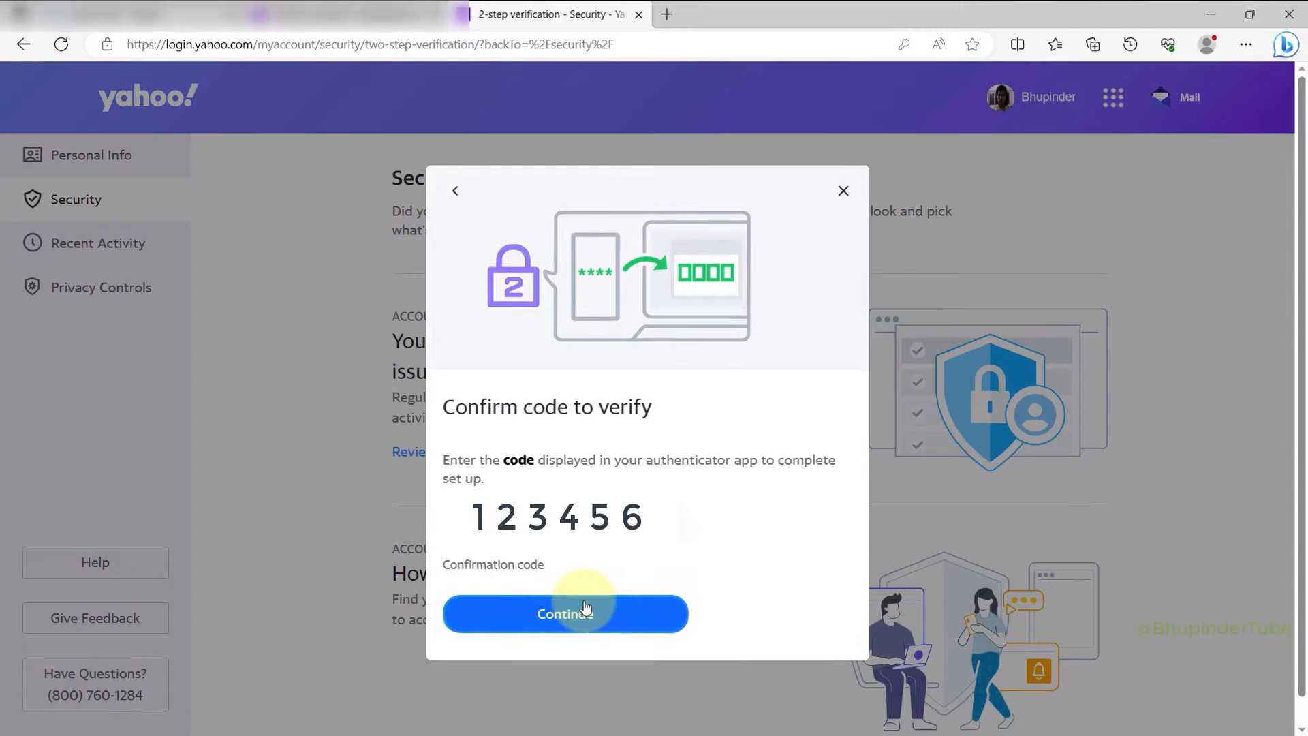
Step: Confirm the authenticator code, accept the risk, generate the emergency recovery code and finish
click(566, 613)
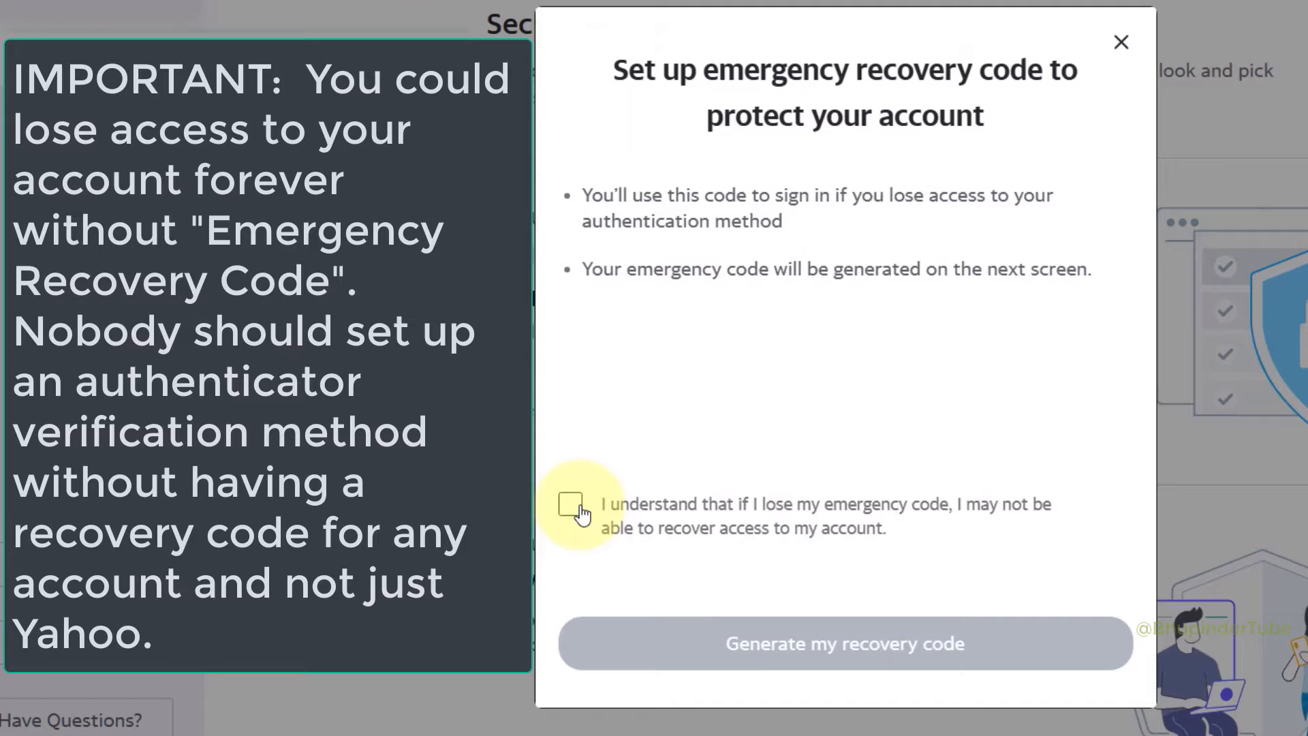
click(571, 508)
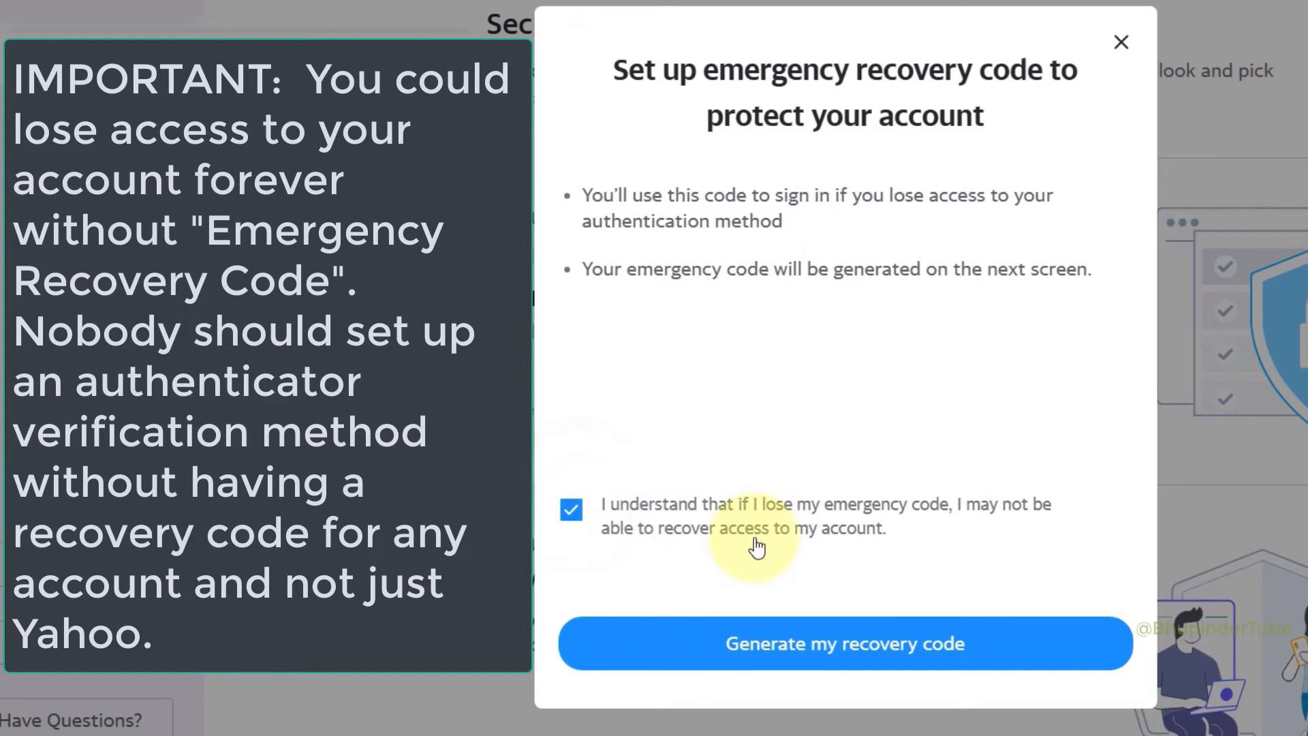
mouse_move(810, 659)
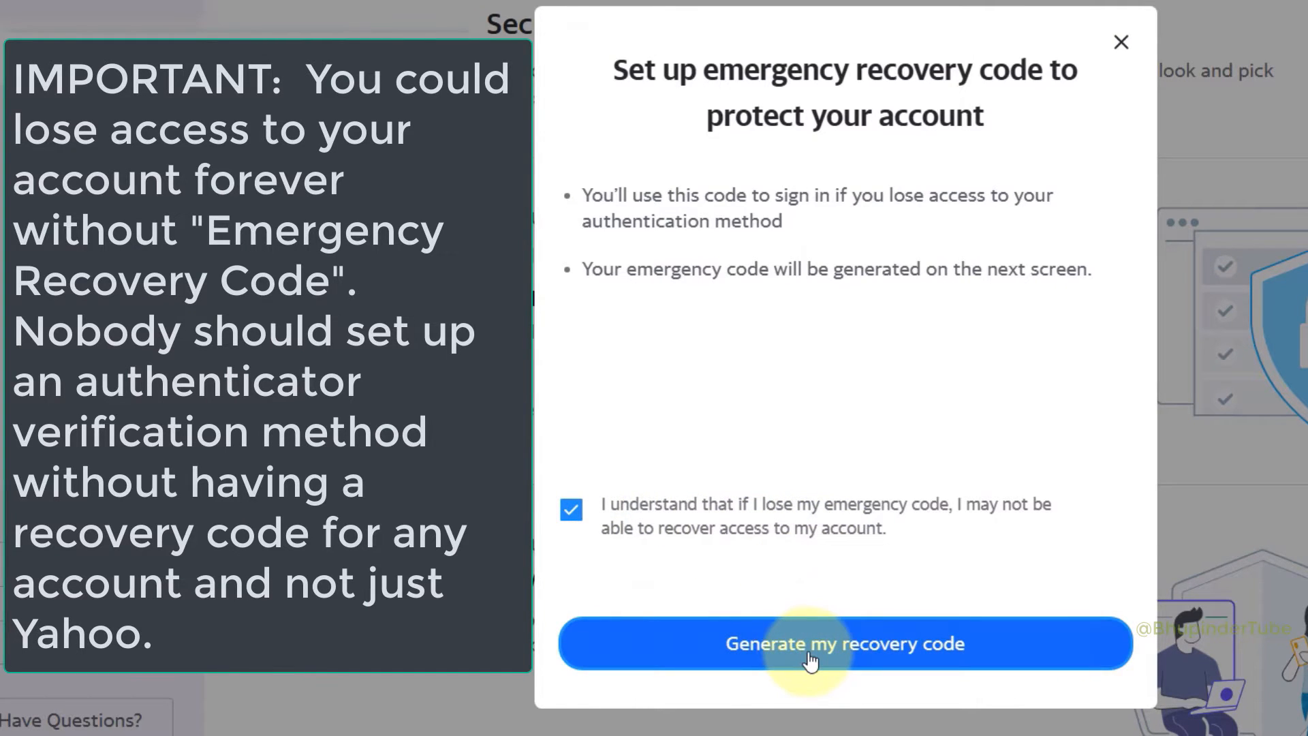
click(844, 643)
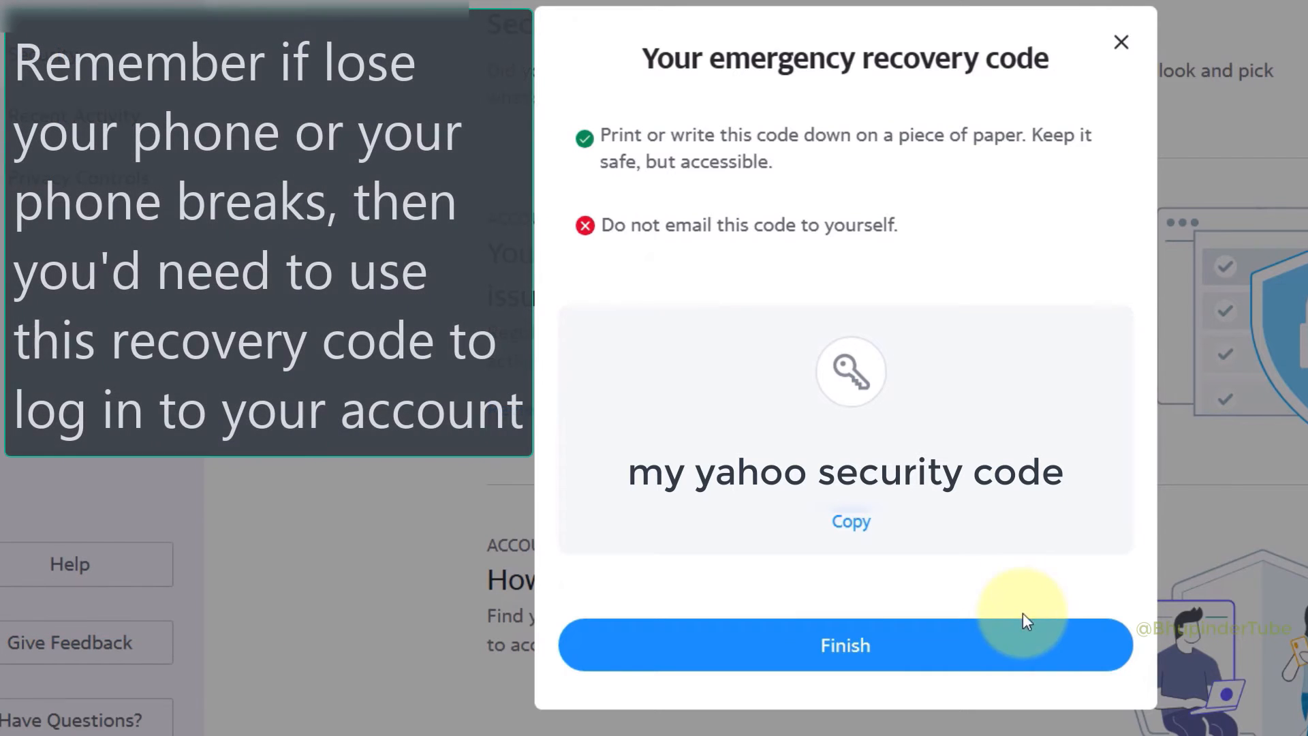
click(844, 644)
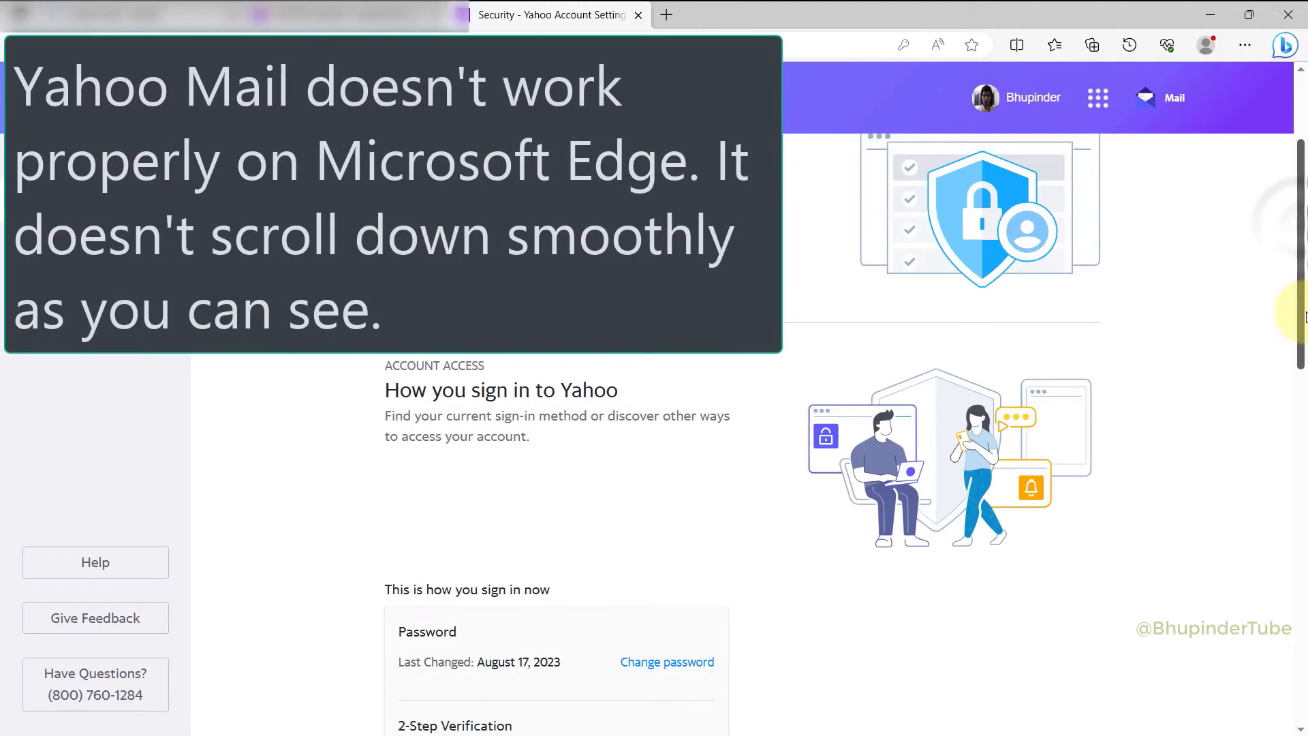
Step: Scroll the Yahoo Mail sign-in page with the account email prefilled
scroll(down, 3)
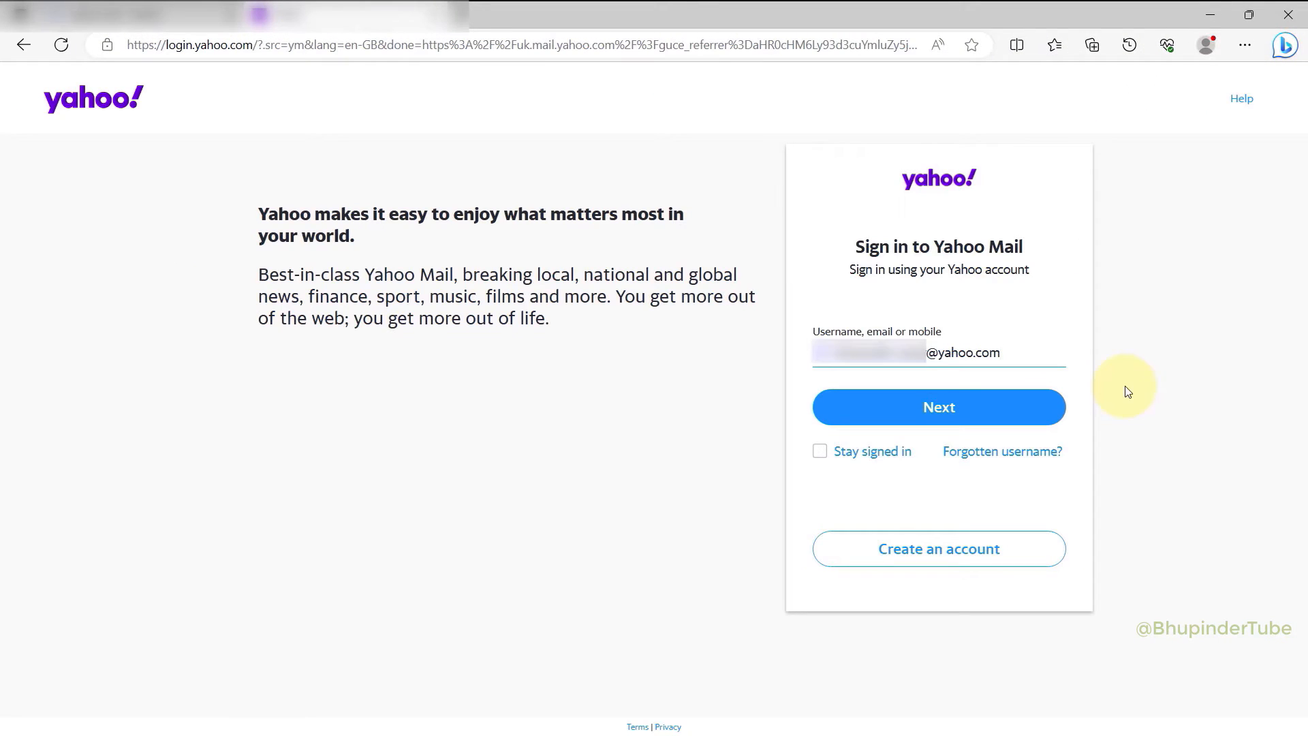
click(938, 408)
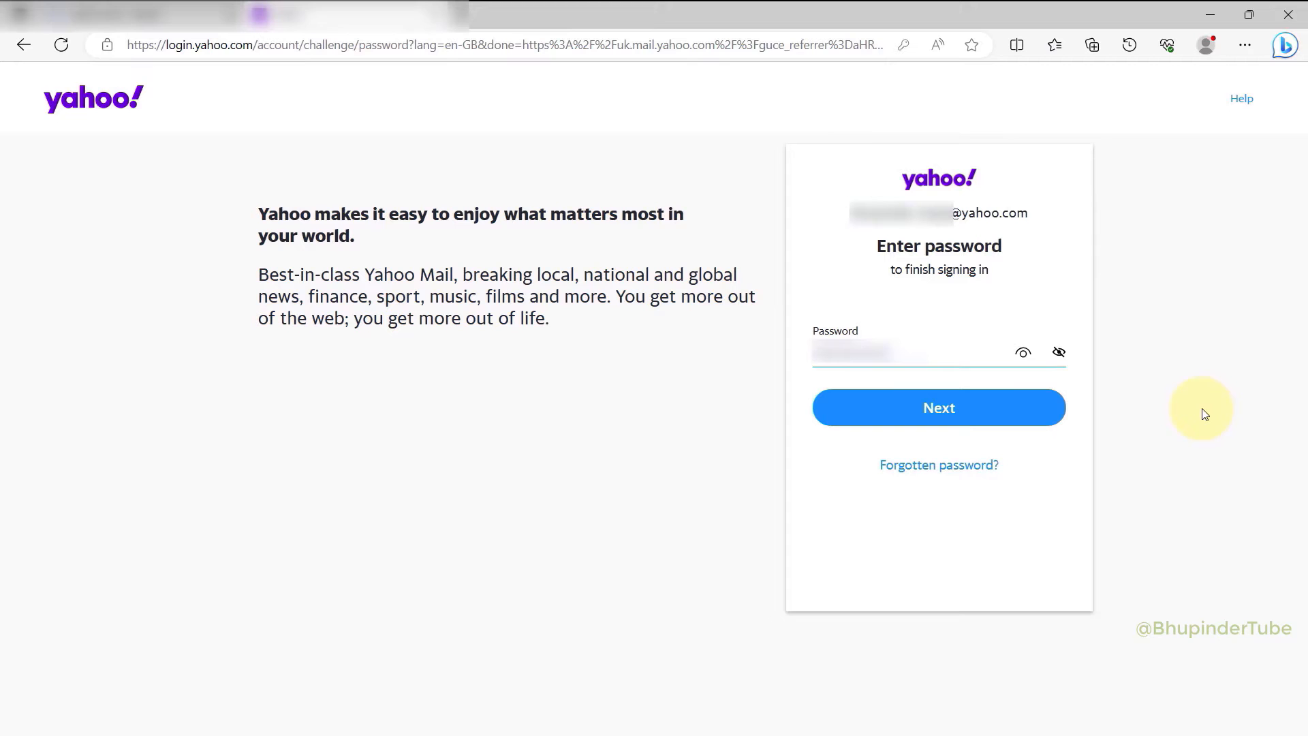
click(937, 407)
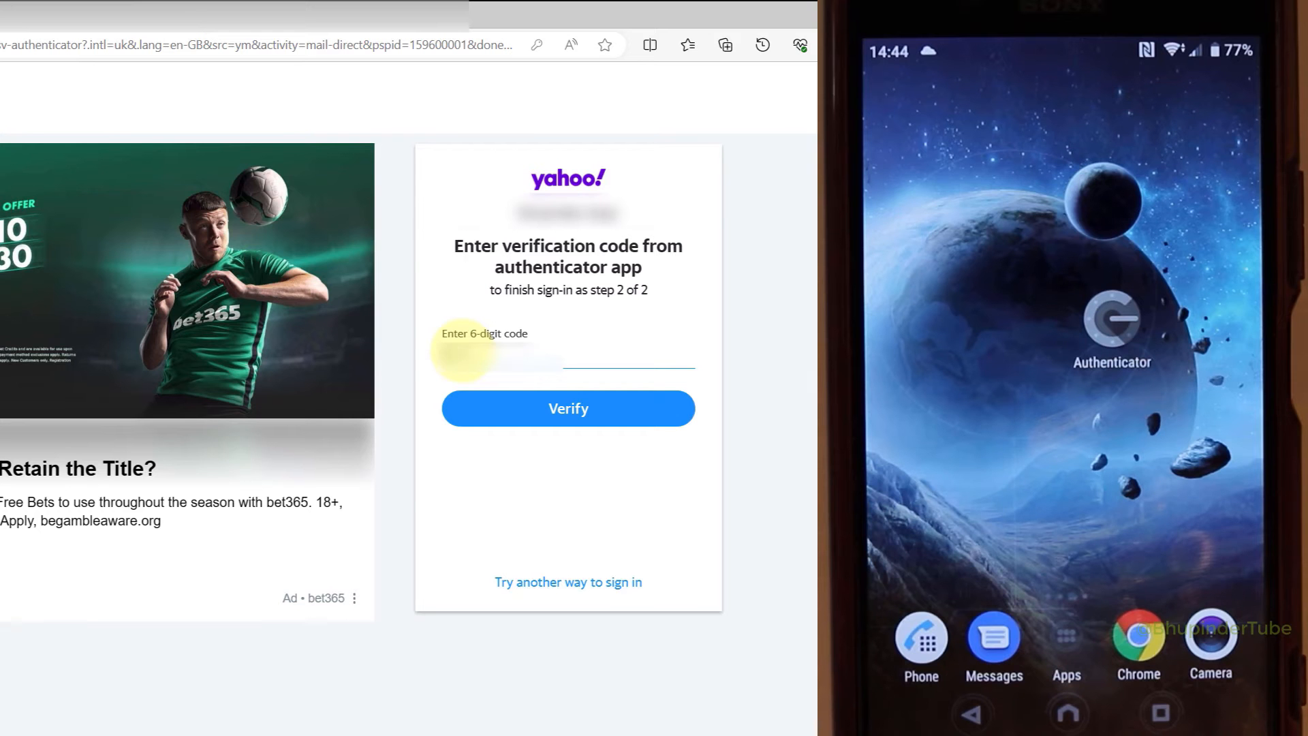
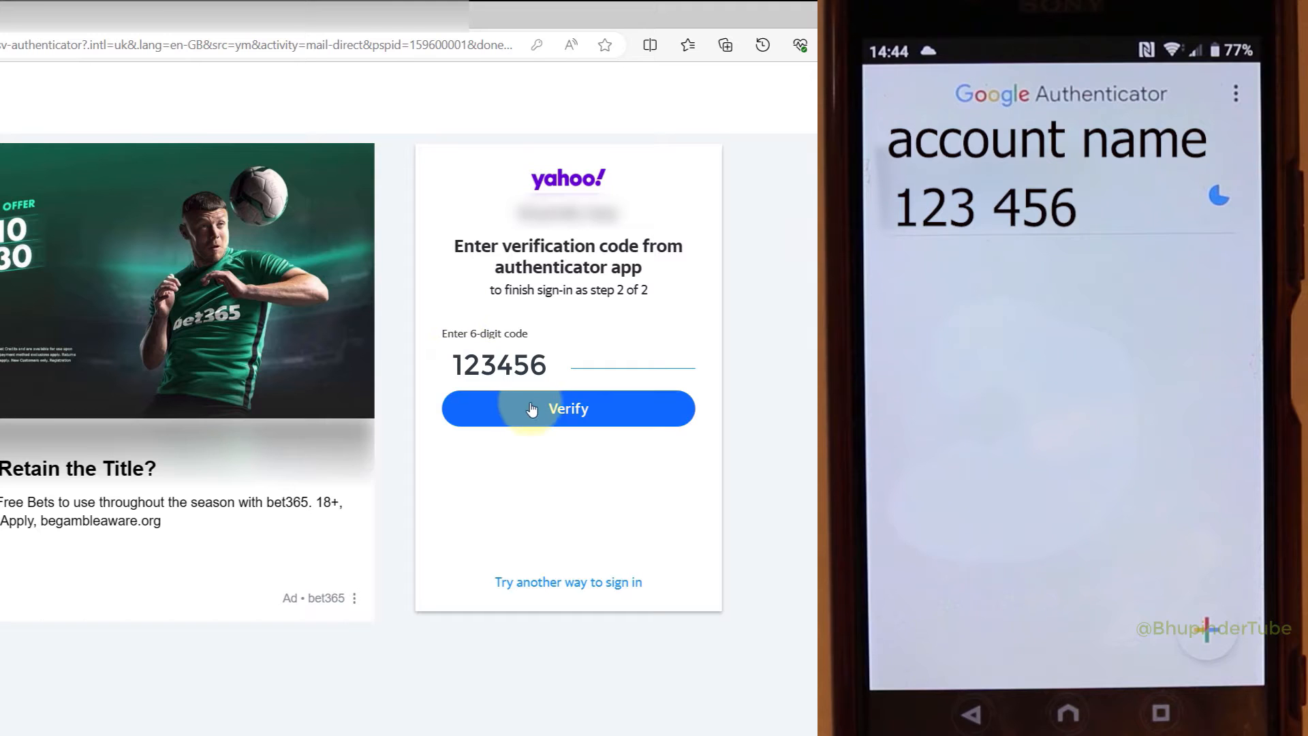
click(566, 407)
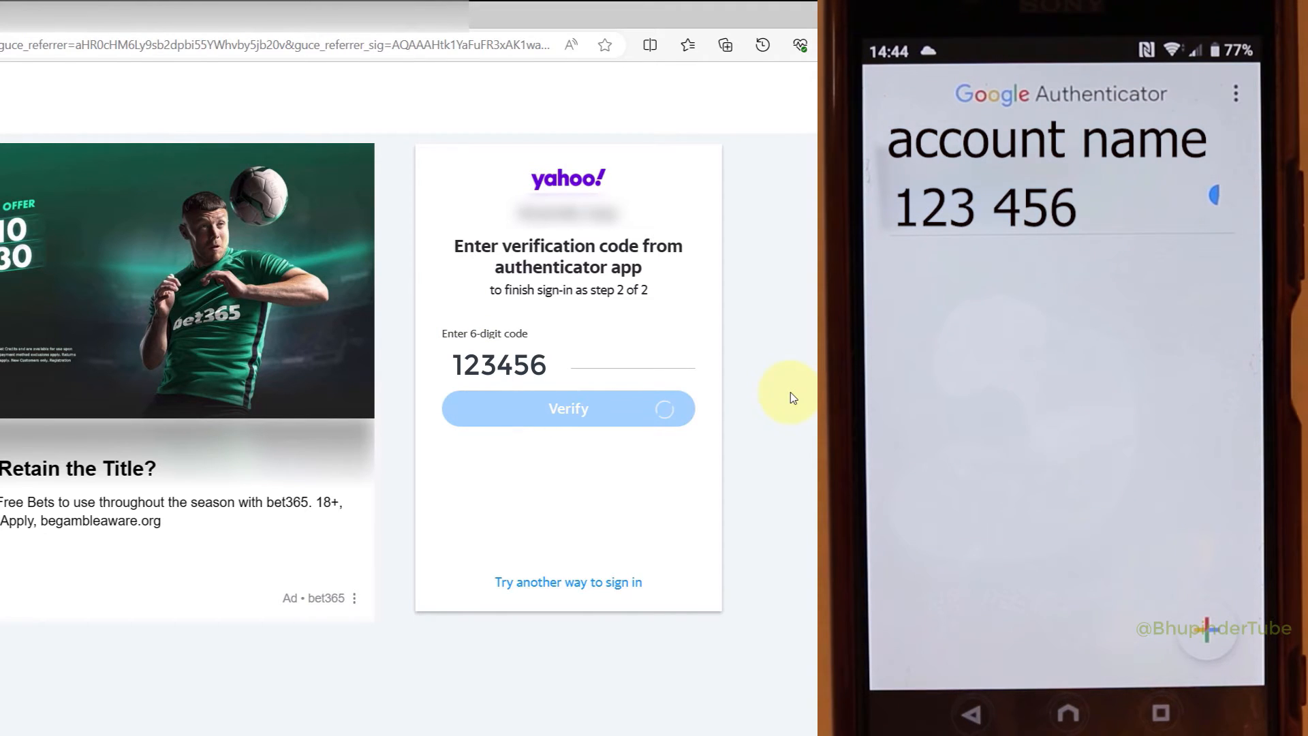
click(568, 409)
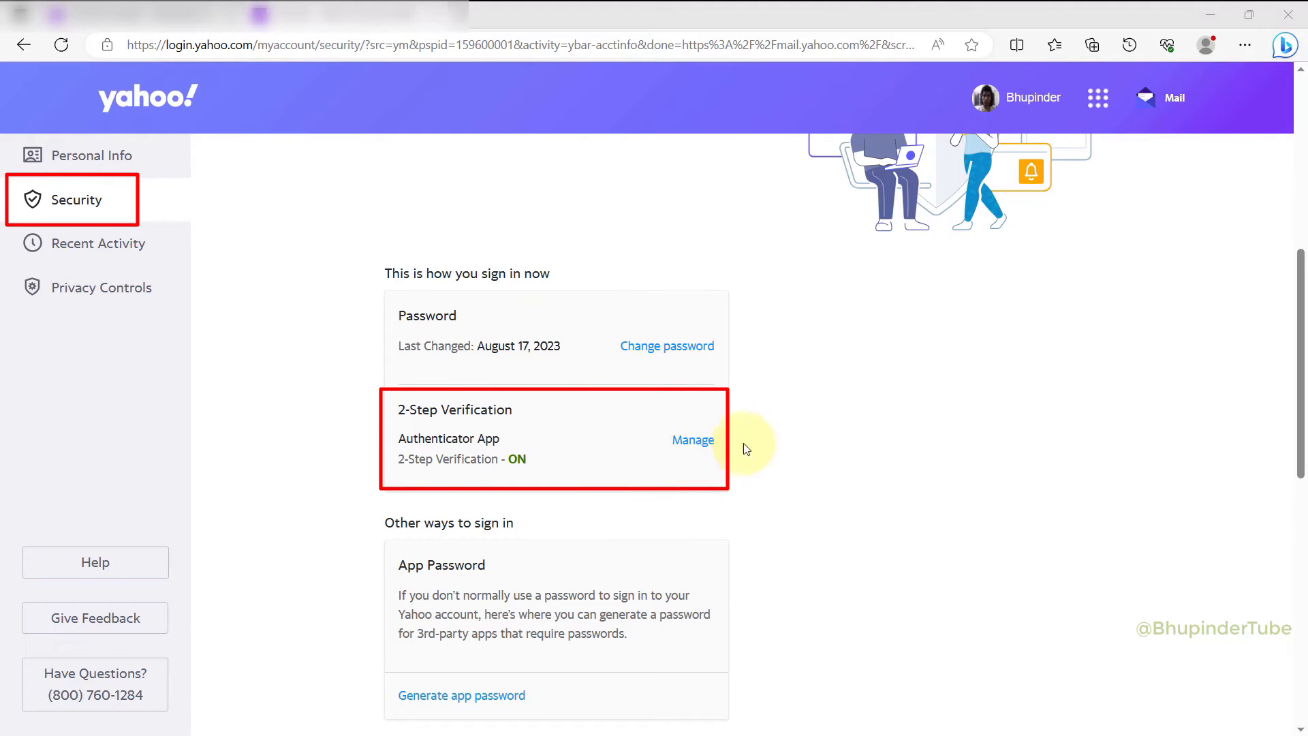
click(692, 440)
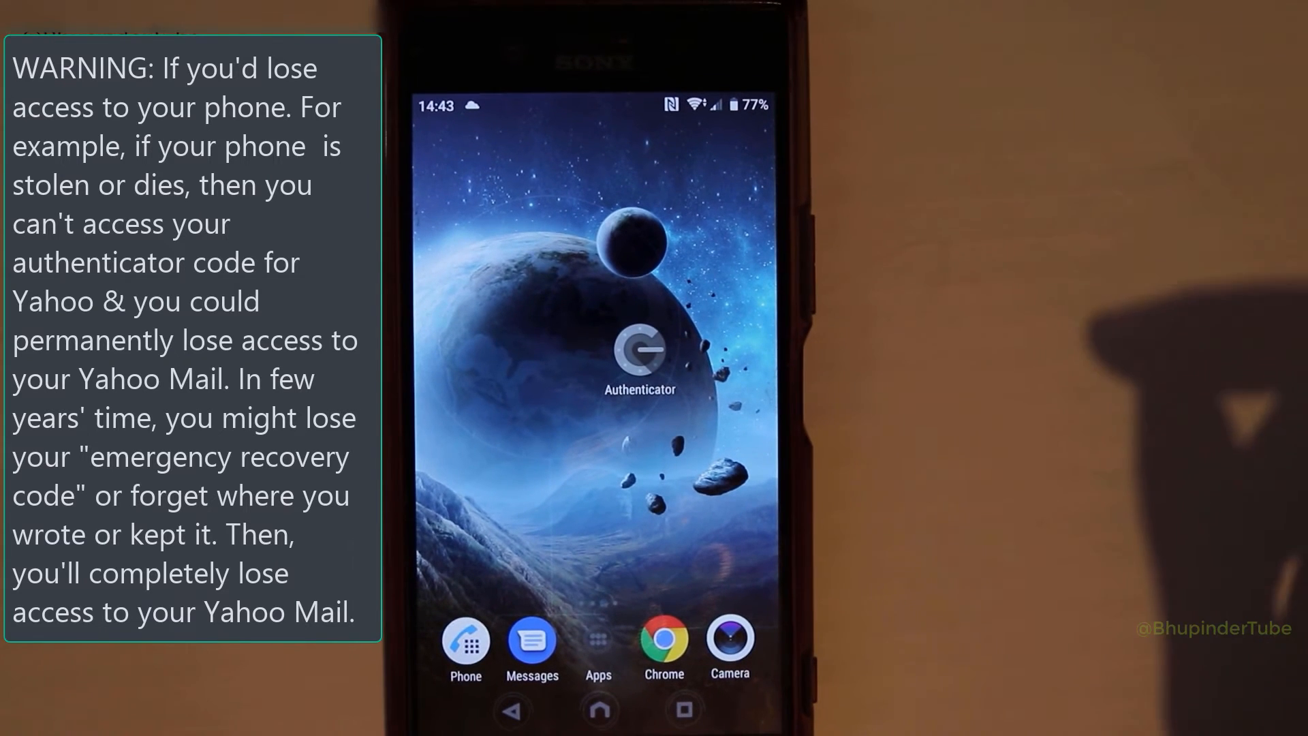
Step: Sign in again with email and password and dismiss the recovery code notice to reach Manage 2-step verification
click(640, 350)
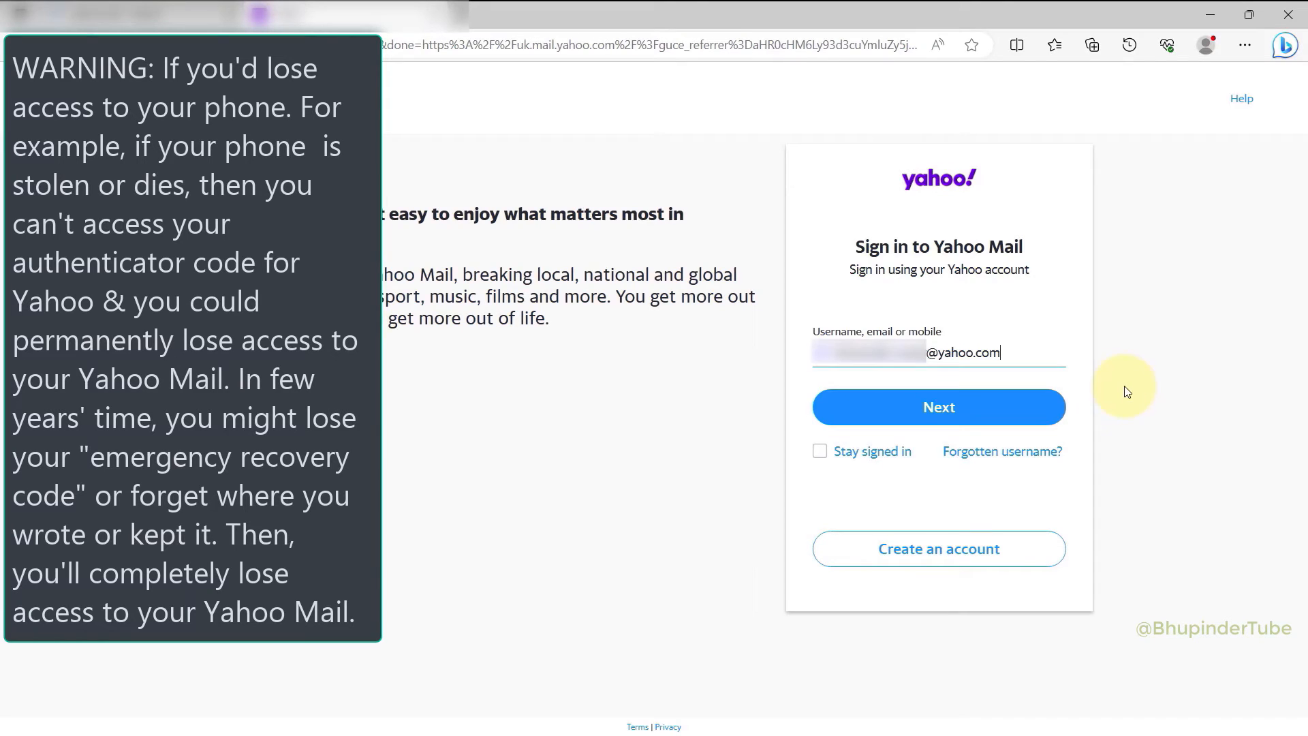
click(937, 408)
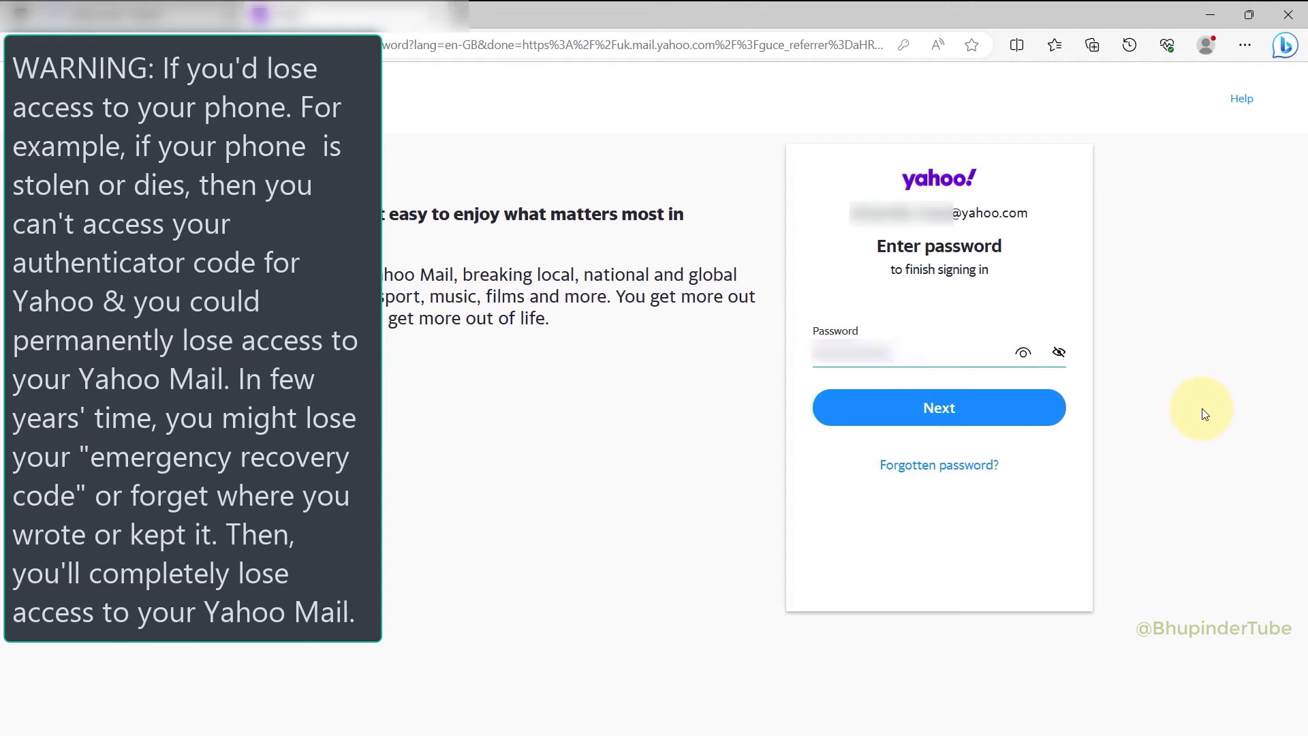
click(937, 407)
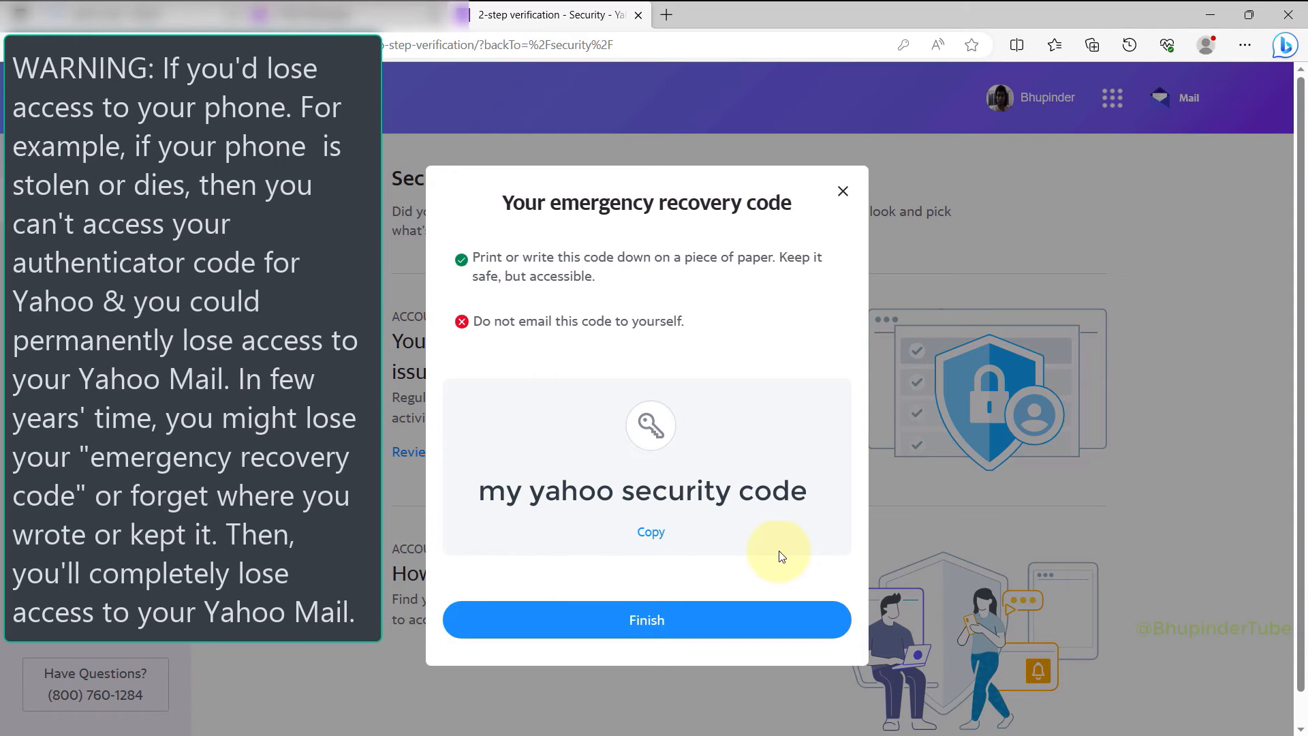
click(646, 619)
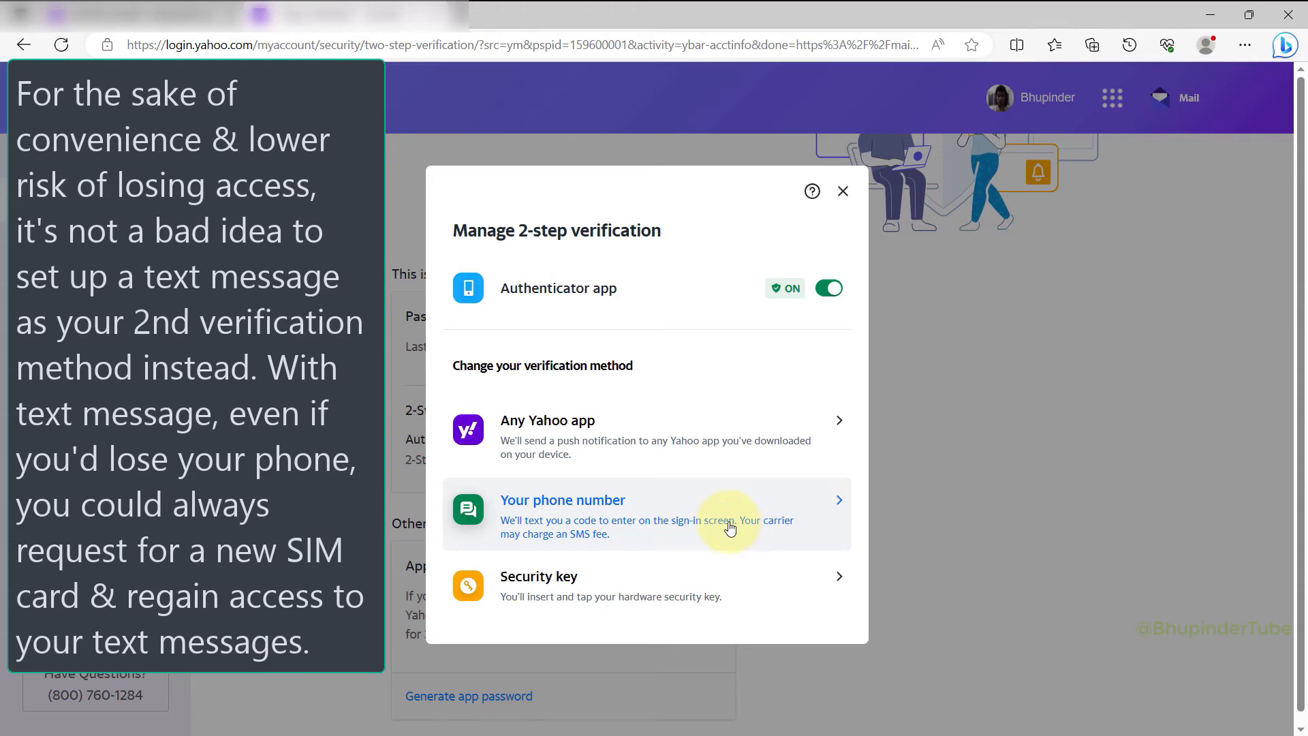
click(563, 515)
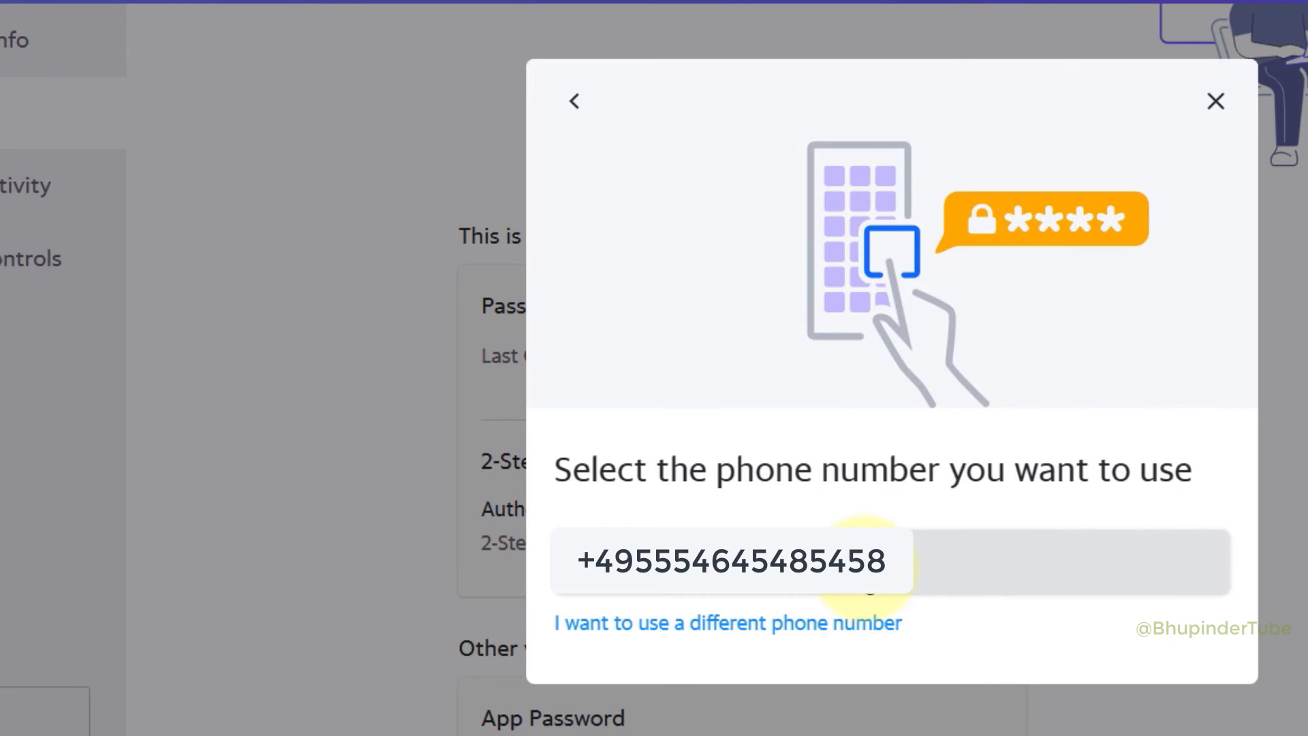
click(729, 560)
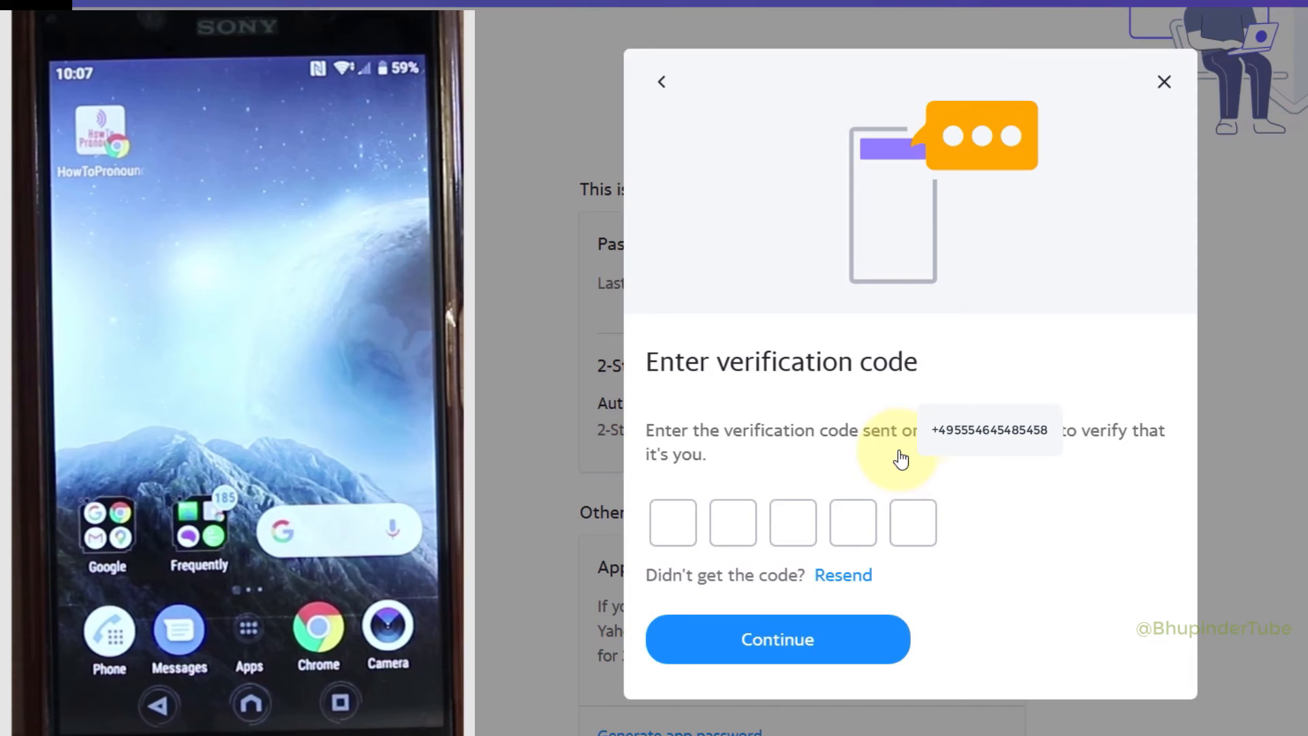
click(177, 633)
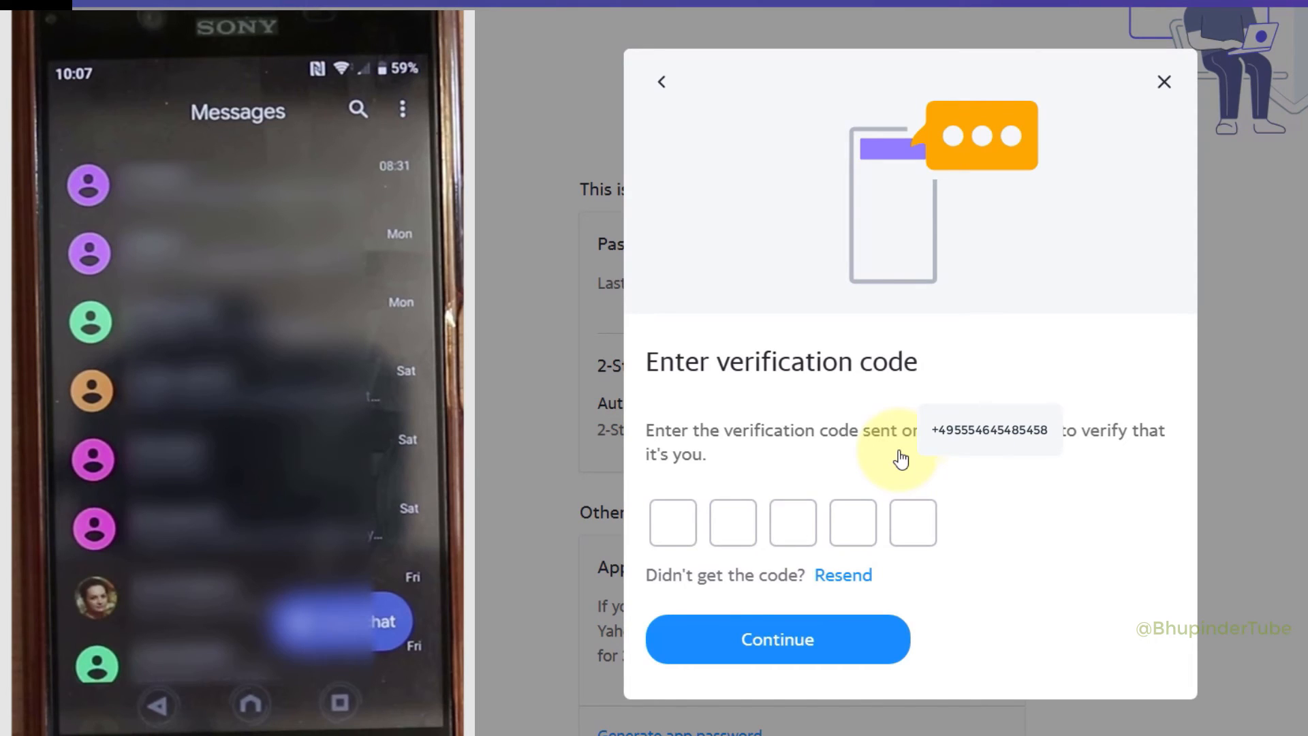
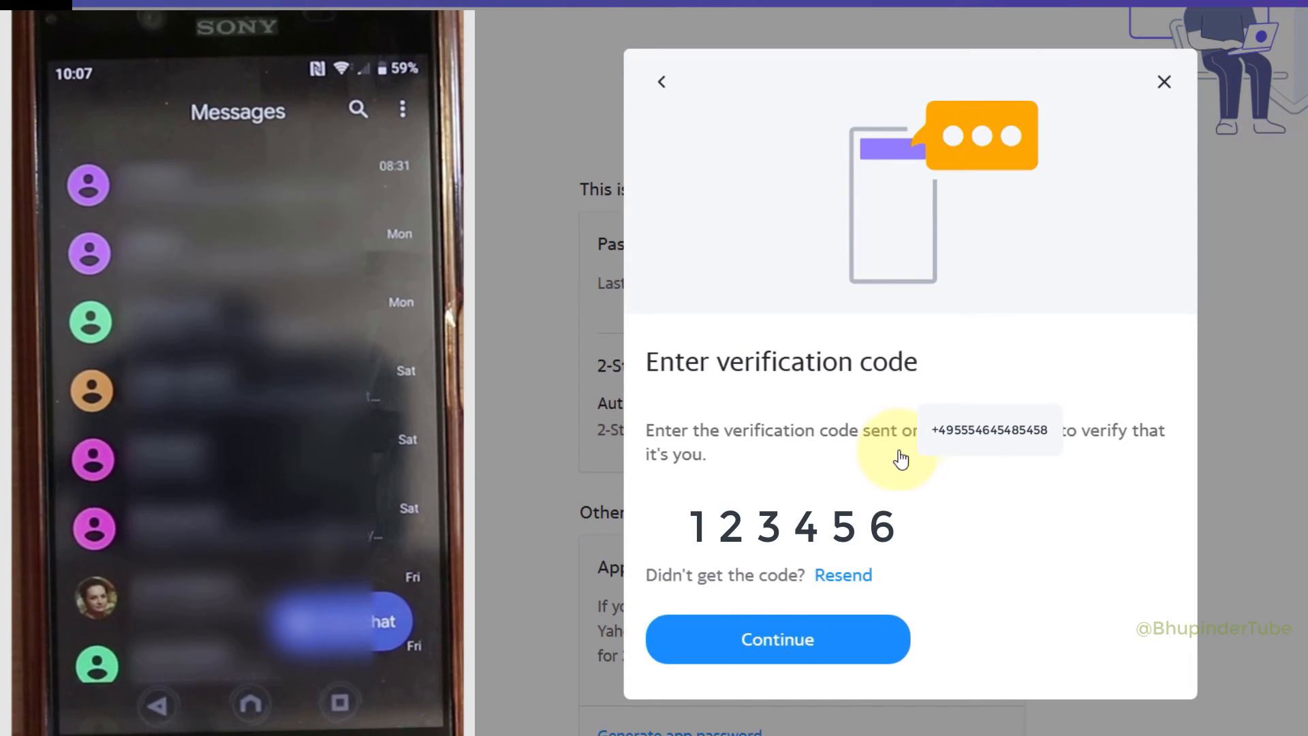
click(775, 639)
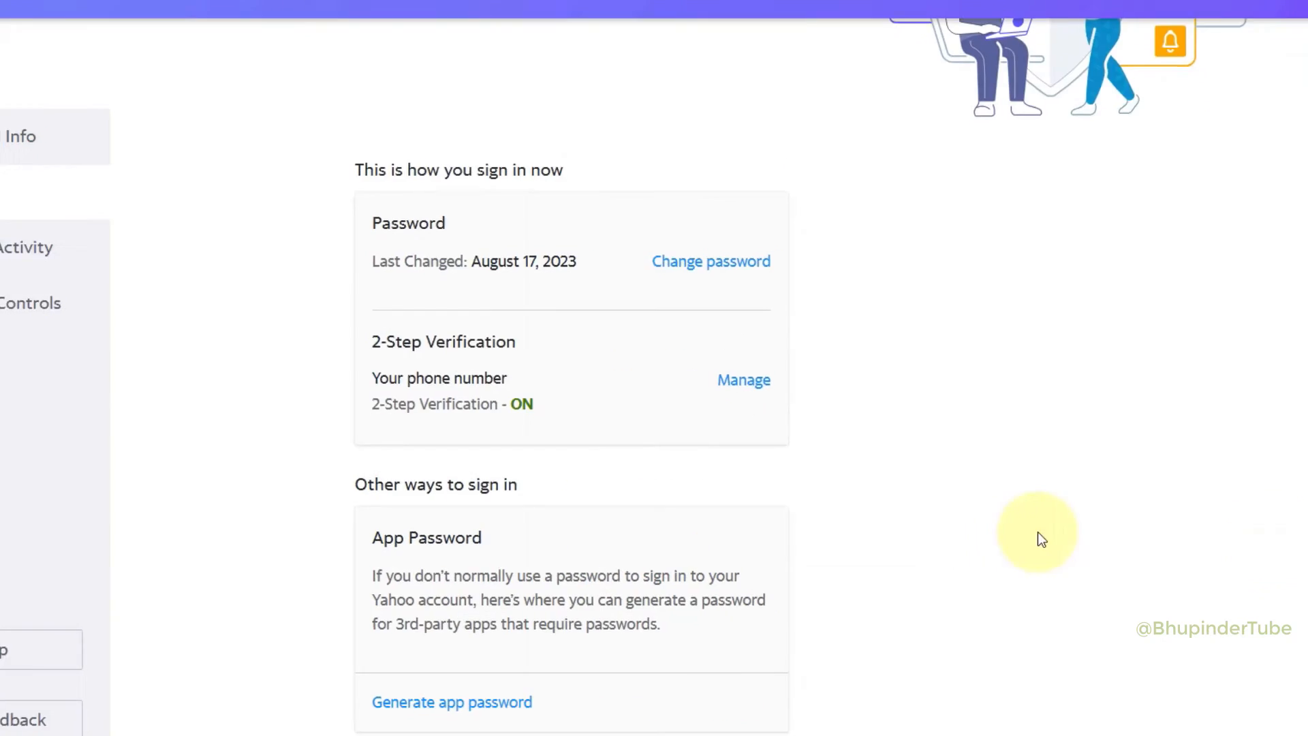